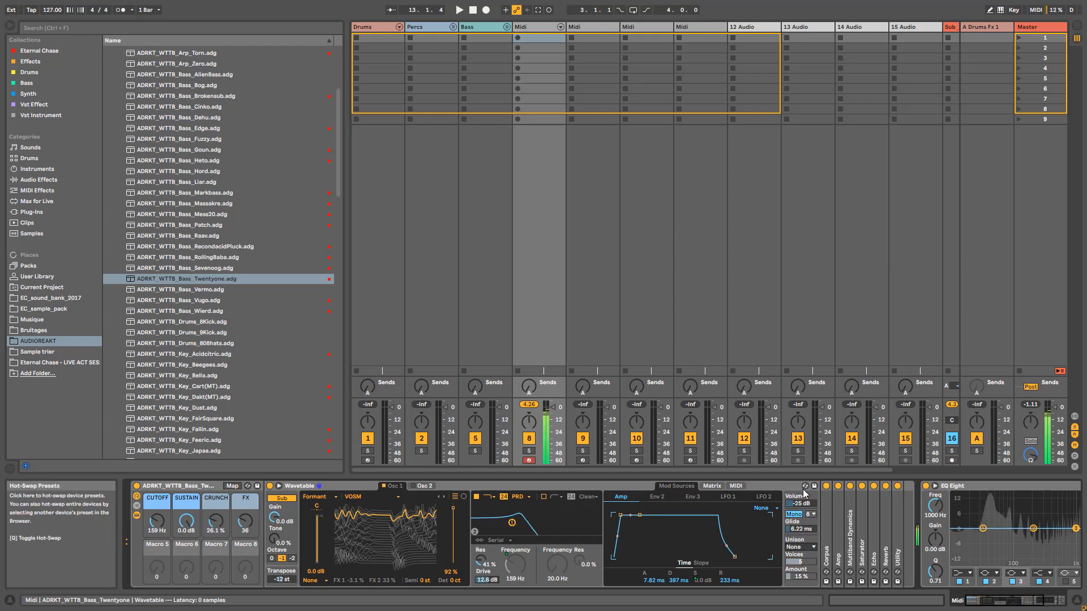
Reveal the Wavetable unison mode list (None, Classic, Shimmer, Noise, Phase Sync) for Bass Twentyone
left_click(762, 508)
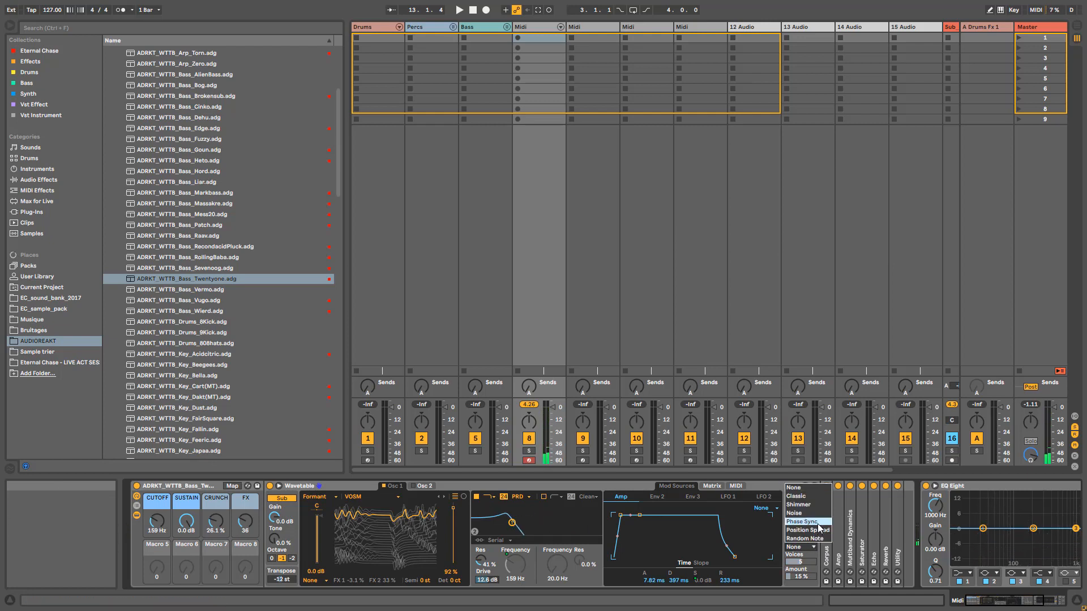